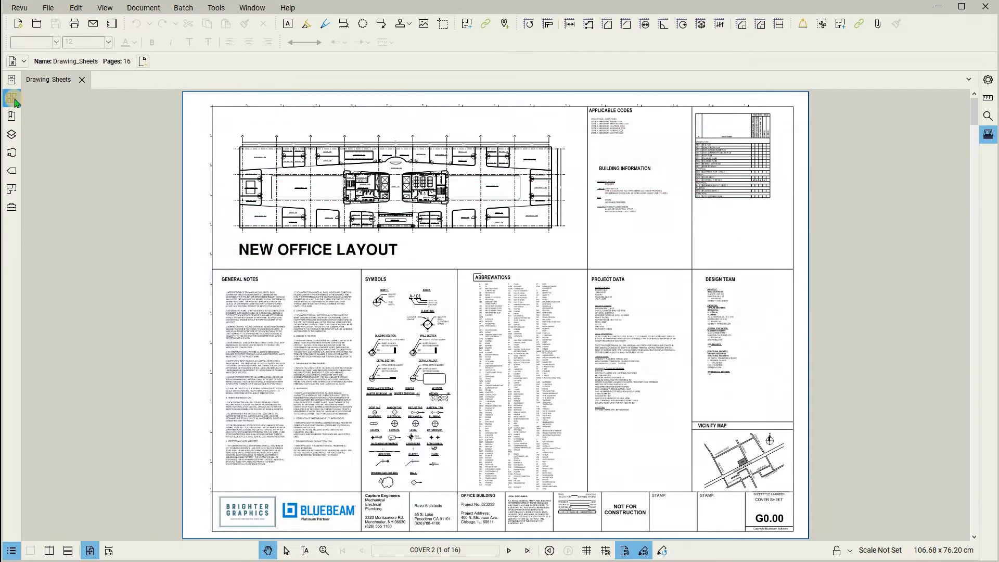
Open the Thumbnails panel, select the cover sheet, and review all 16 existing page labels.
click(12, 98)
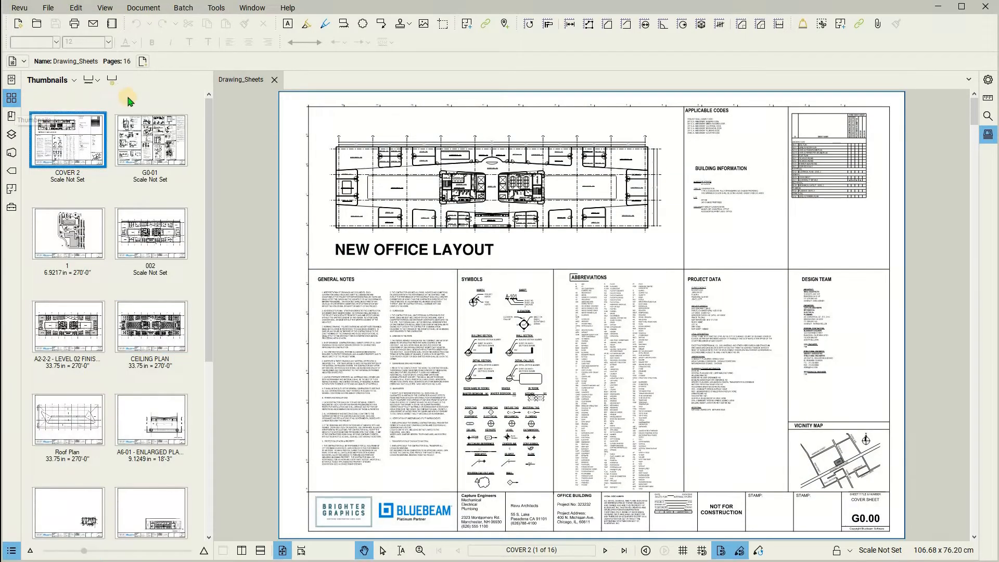
scroll(down, 3)
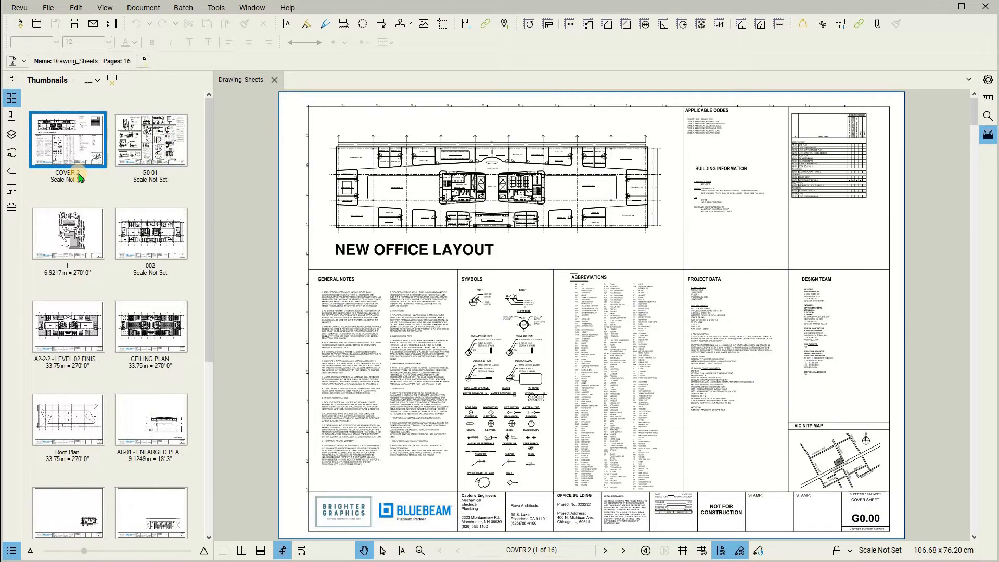
click(150, 233)
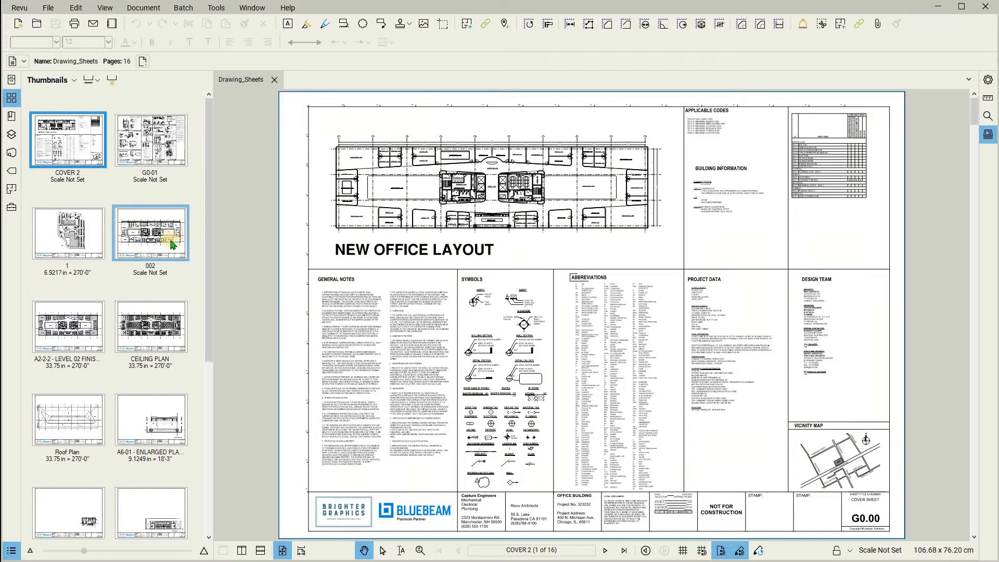
scroll(down, 3)
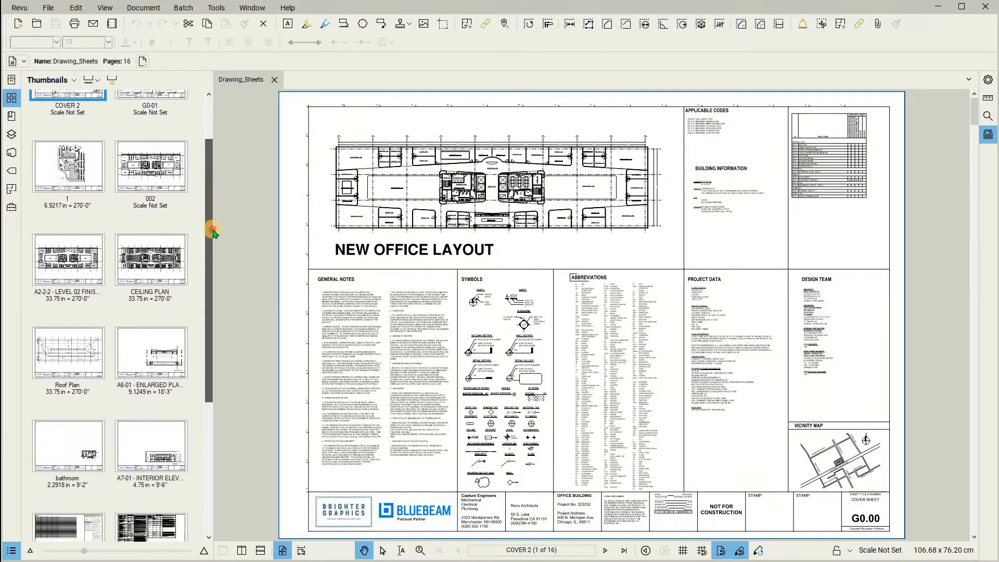
scroll(down, 3)
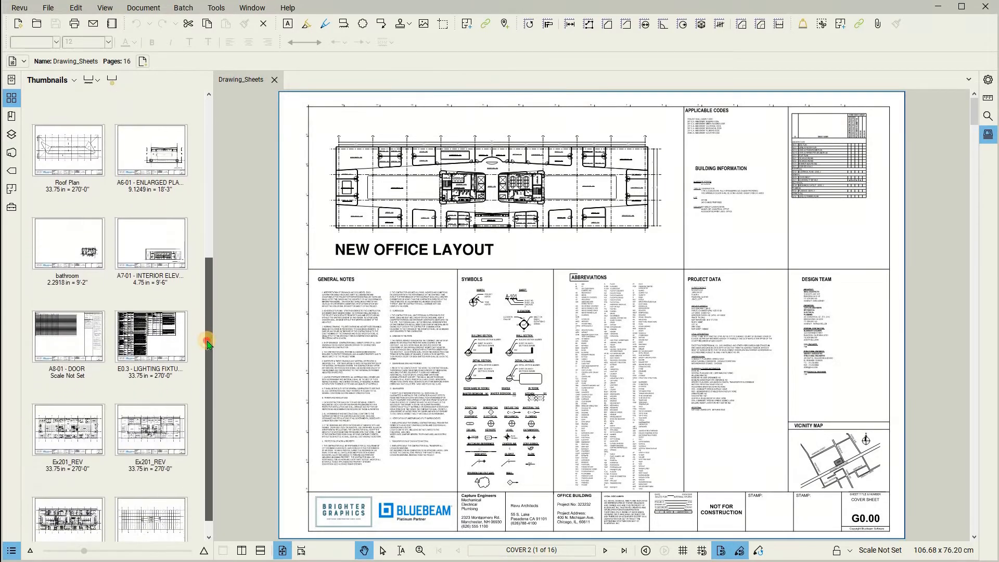
scroll(down, 3)
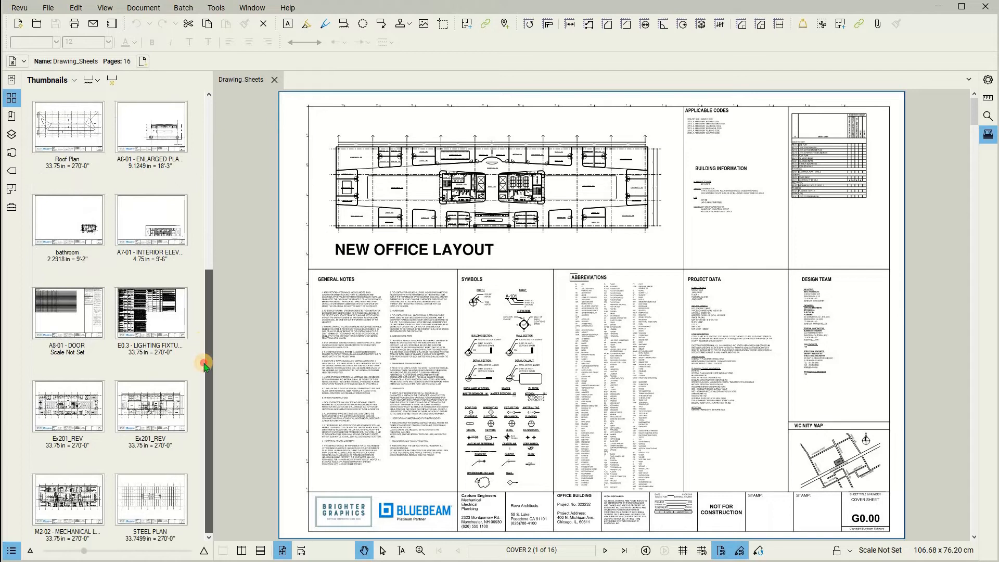
scroll(up, 3)
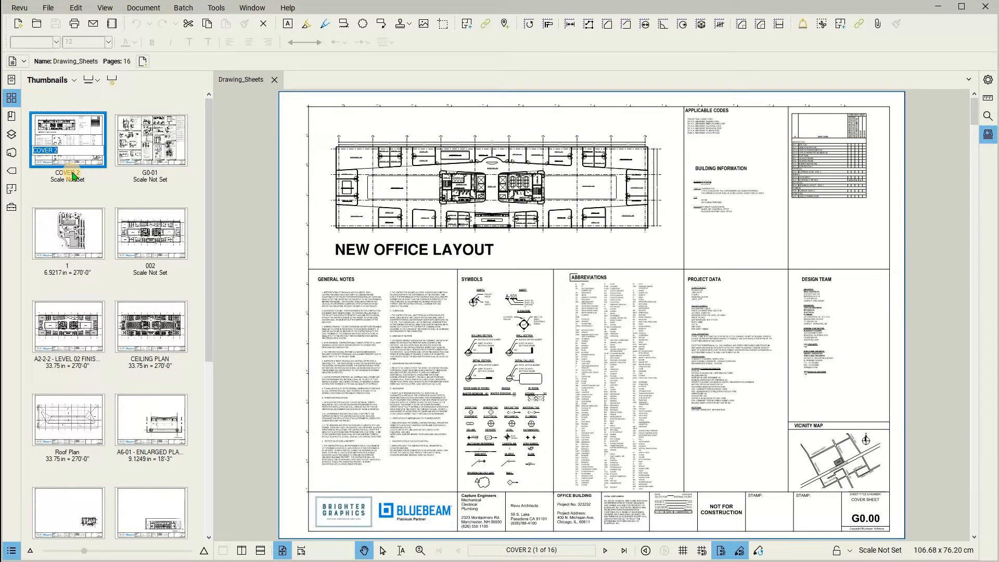
click(150, 139)
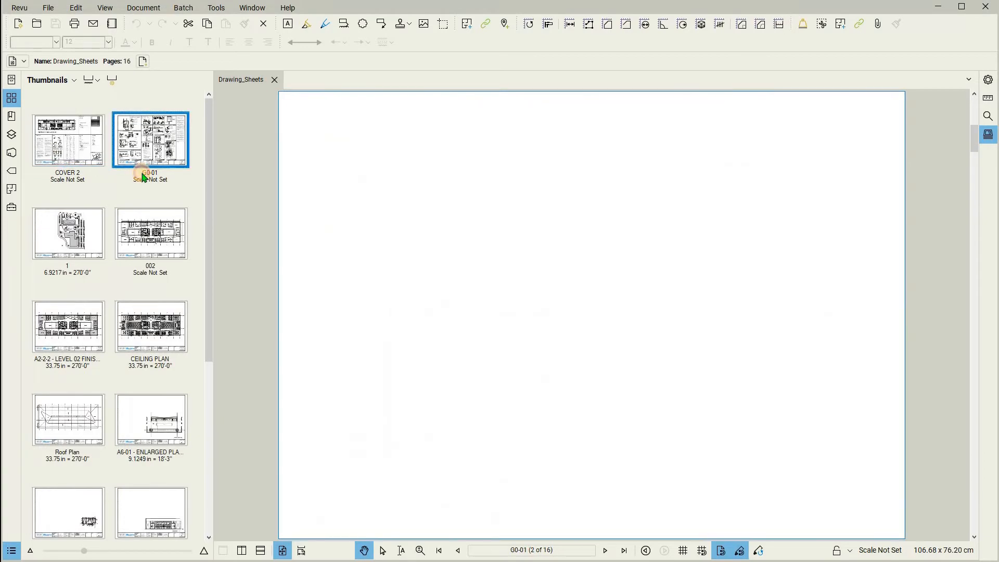
click(68, 139)
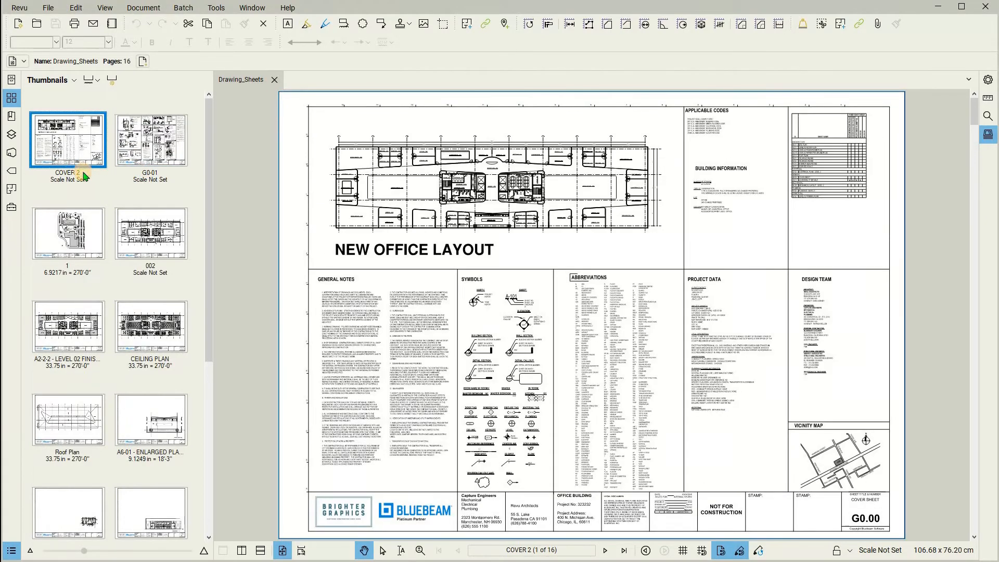
mouse_move(99, 172)
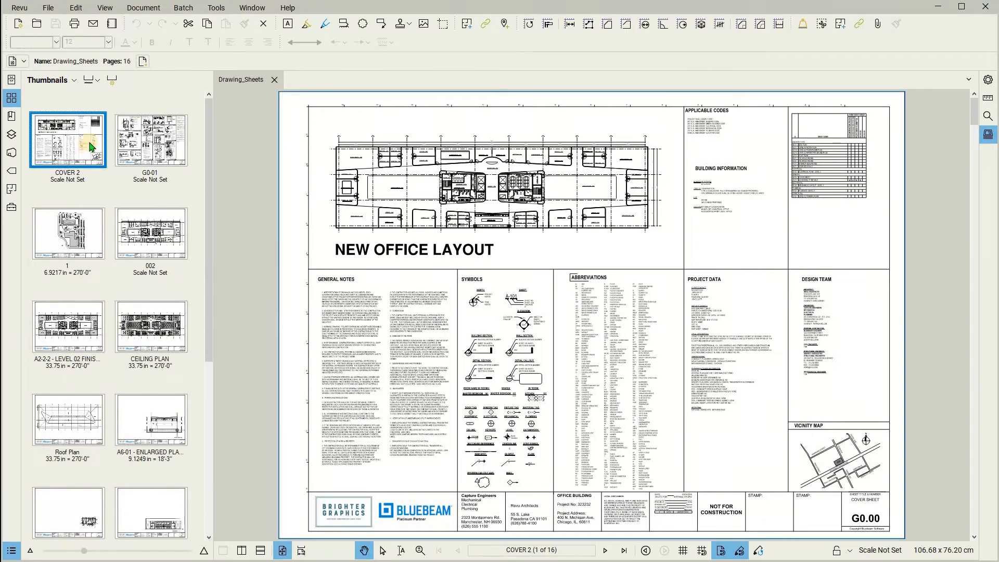
Start Create Page Labels and choose the page-region source for the labels.
click(113, 79)
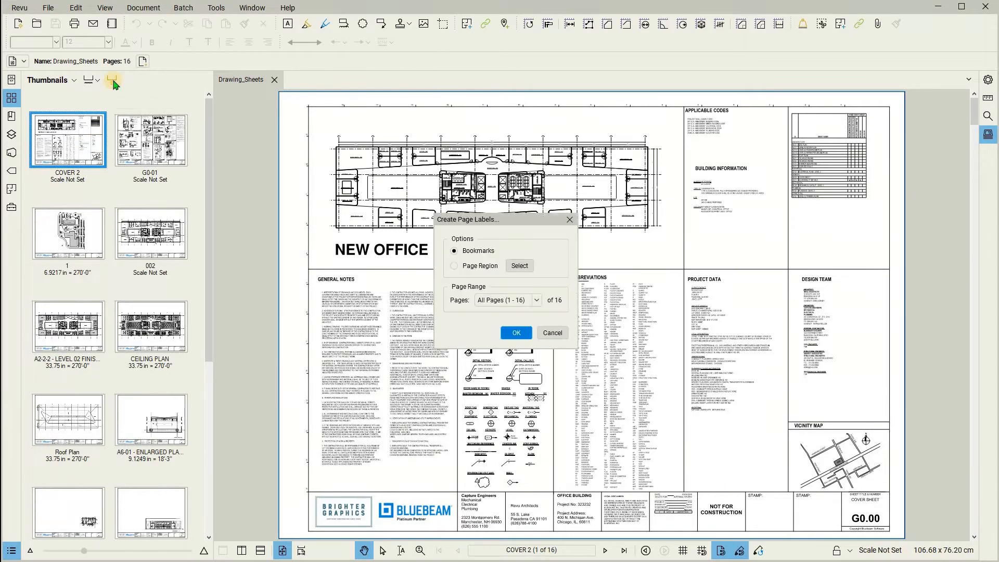
mouse_move(255, 156)
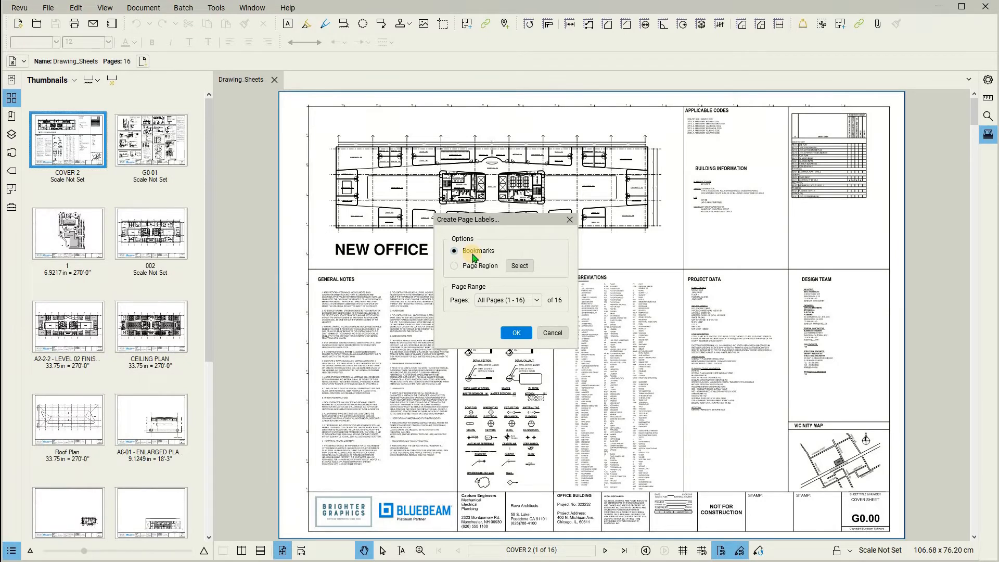
click(453, 265)
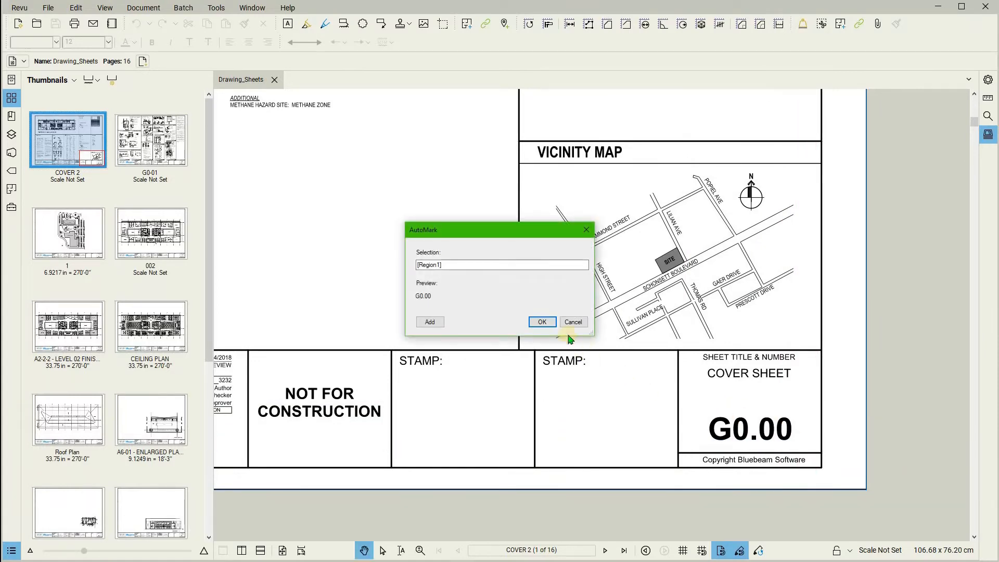
mouse_move(479, 277)
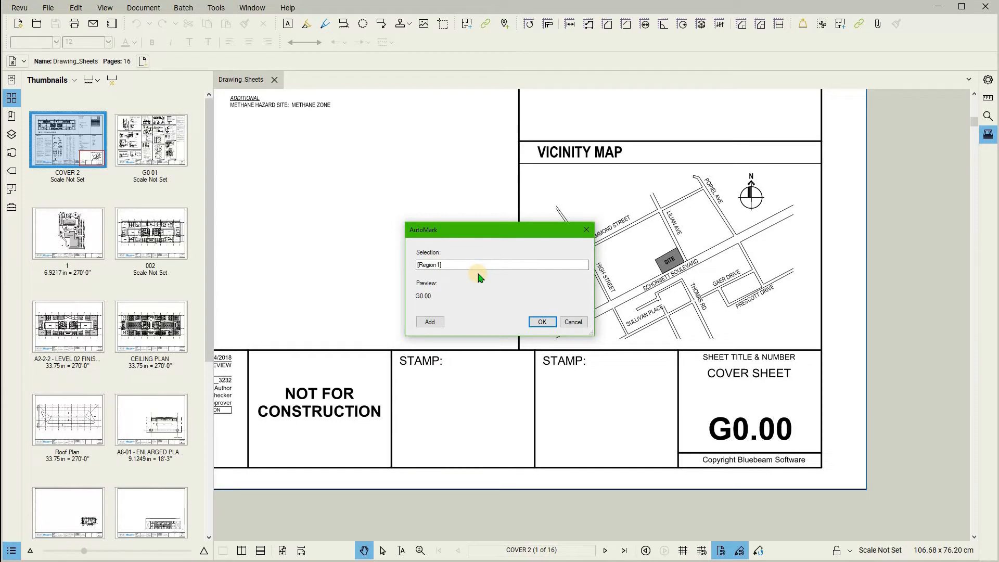
mouse_move(463, 264)
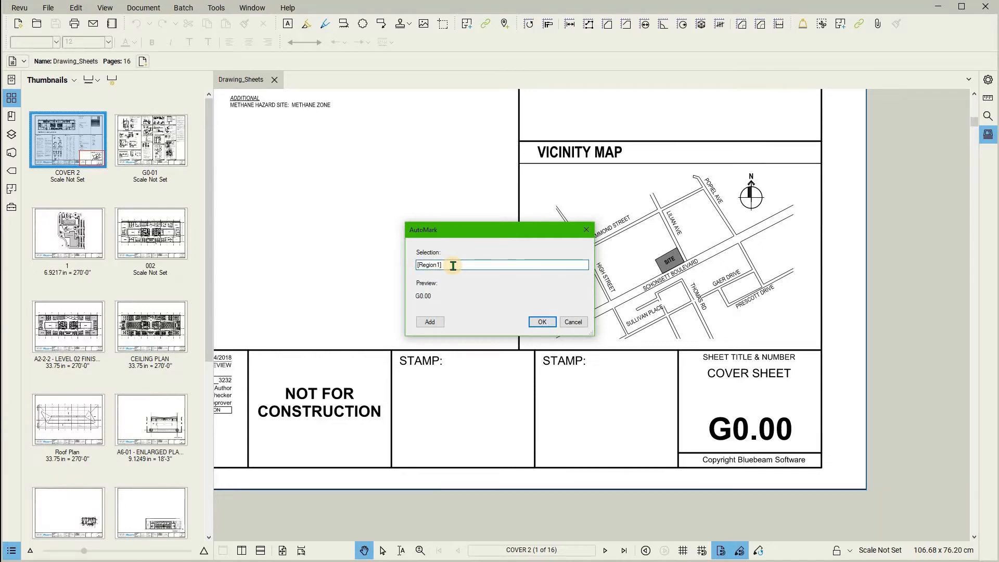
Add the sheet title region to extend the label preview to 'G0.00 - COVER SHEET'.
text(- [Region2)
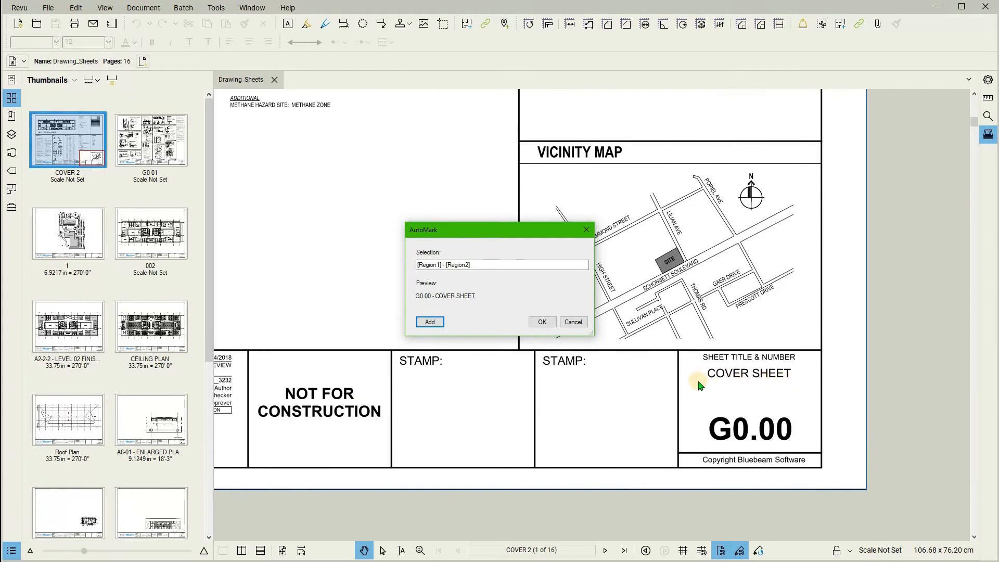
mouse_move(551, 365)
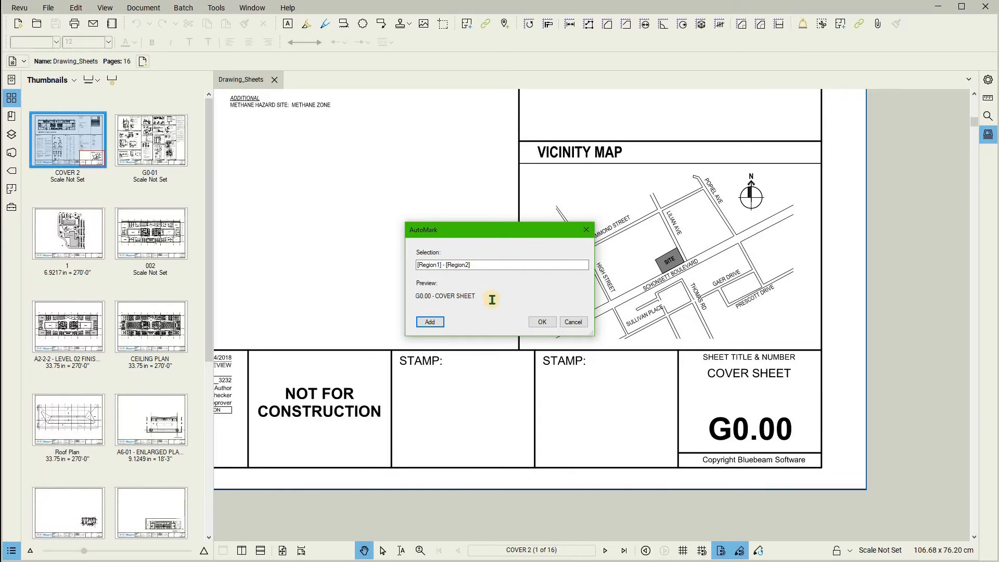
mouse_move(485, 293)
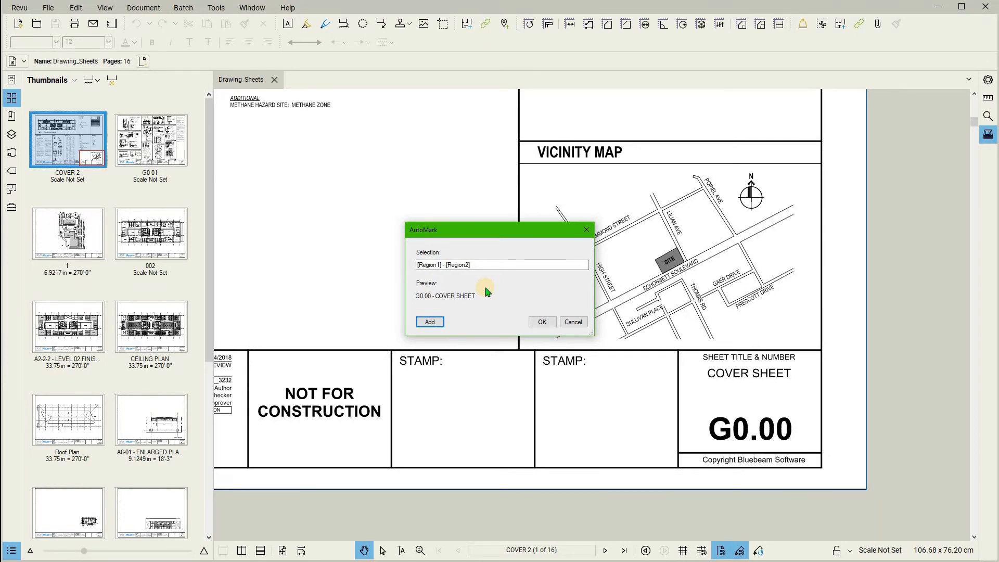
mouse_move(503, 295)
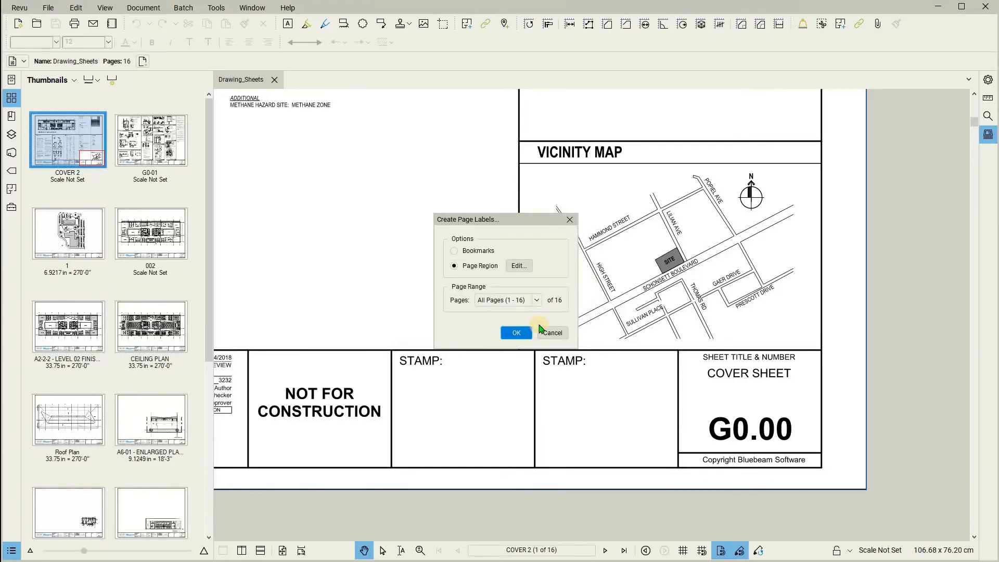
Apply the labels to all 16 pages and verify names like 'A1.01 - SITE PLAN'.
click(516, 333)
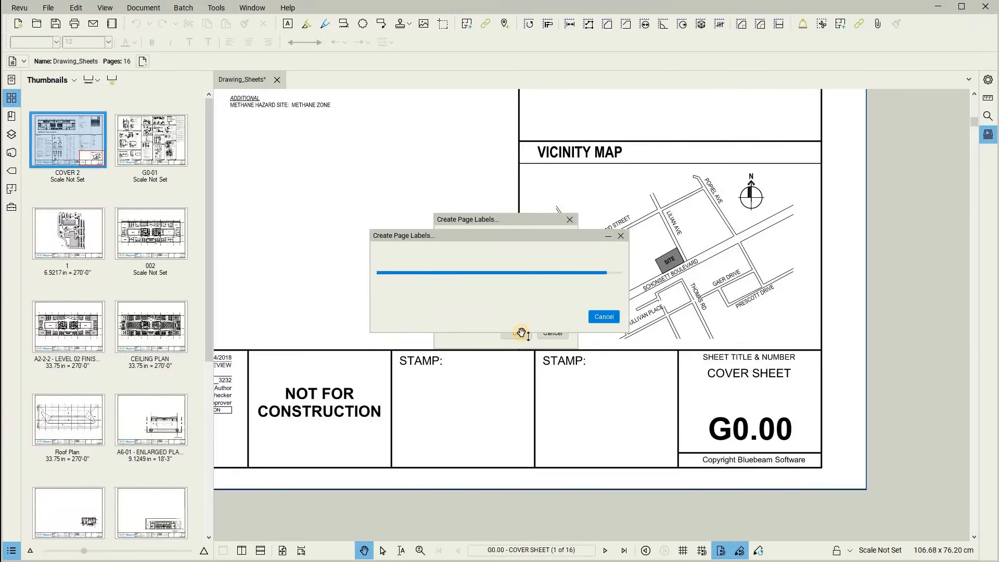
click(602, 317)
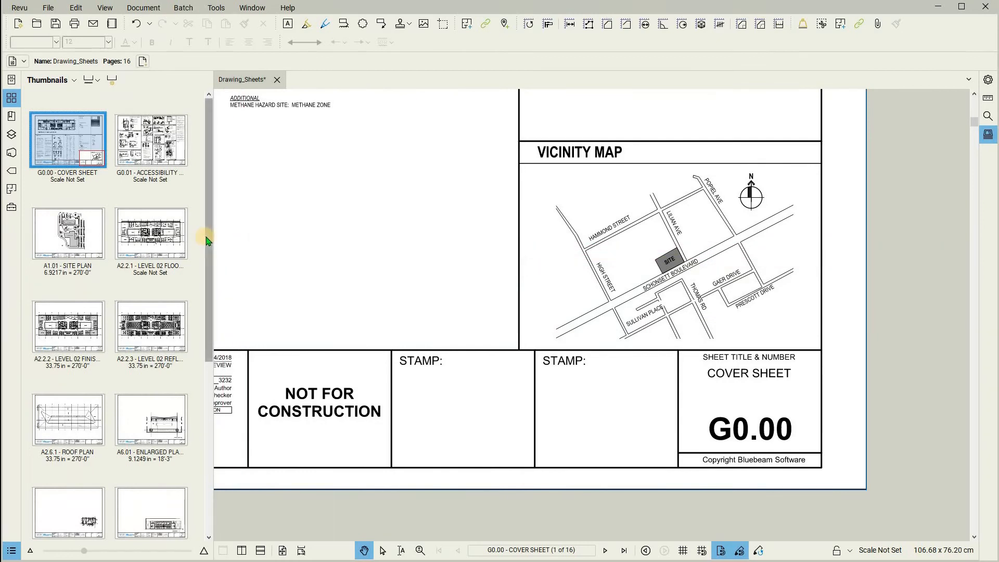
scroll(down, 3)
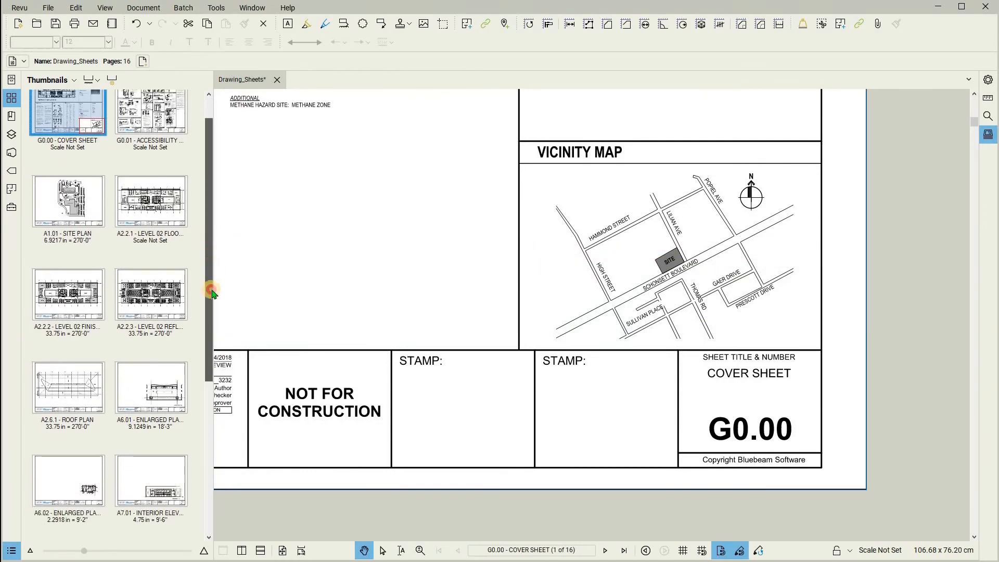
scroll(down, 3)
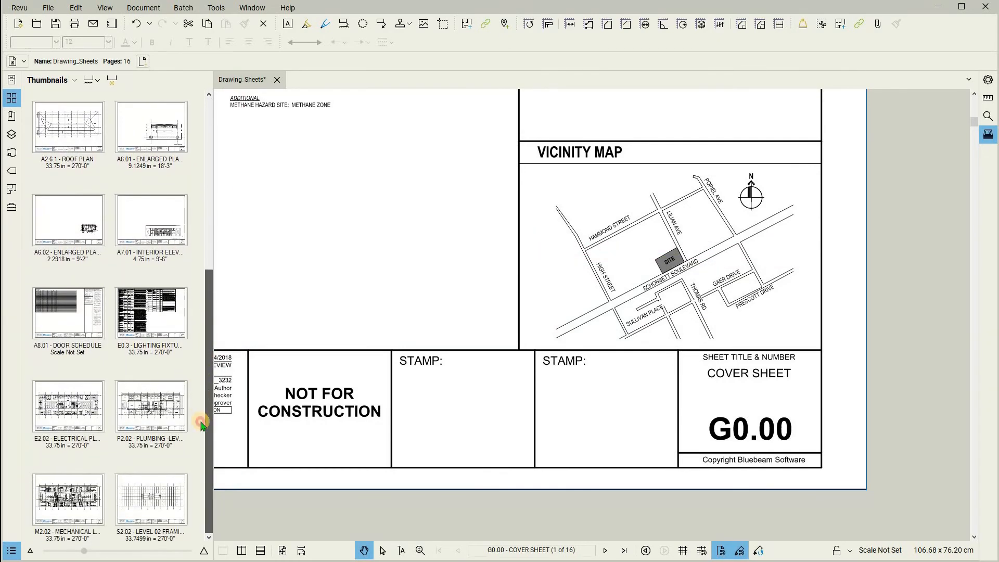
scroll(up, 3)
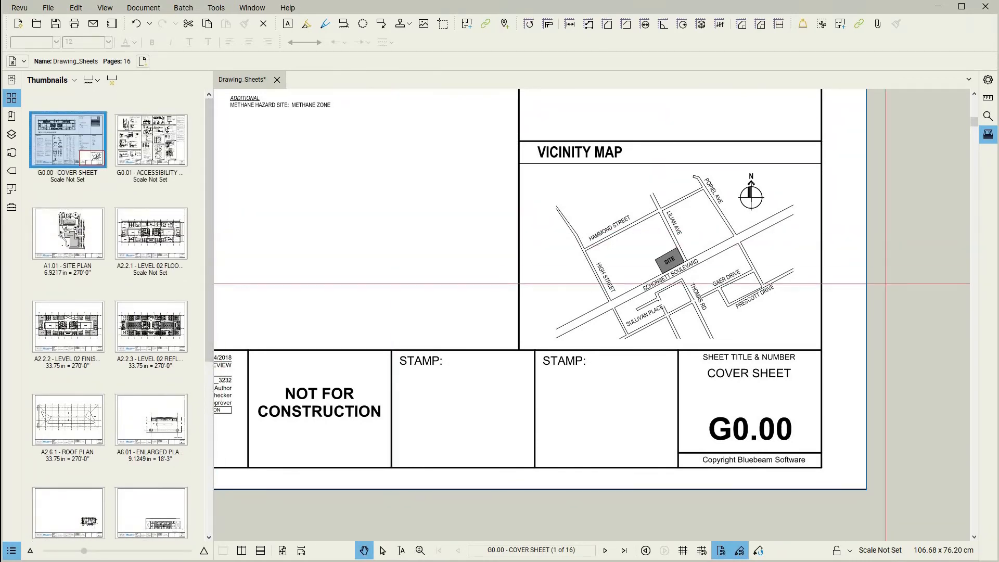
mouse_move(489, 209)
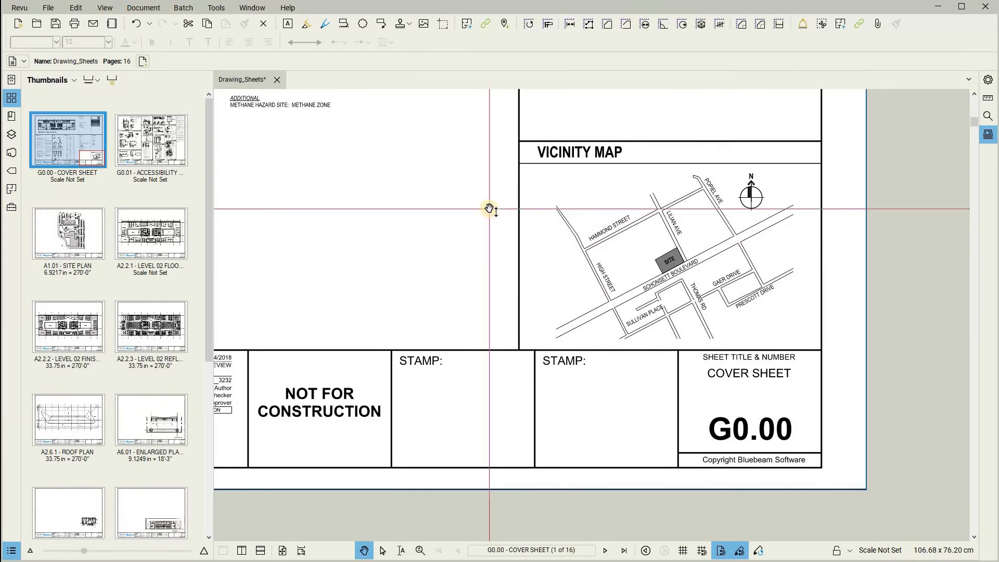